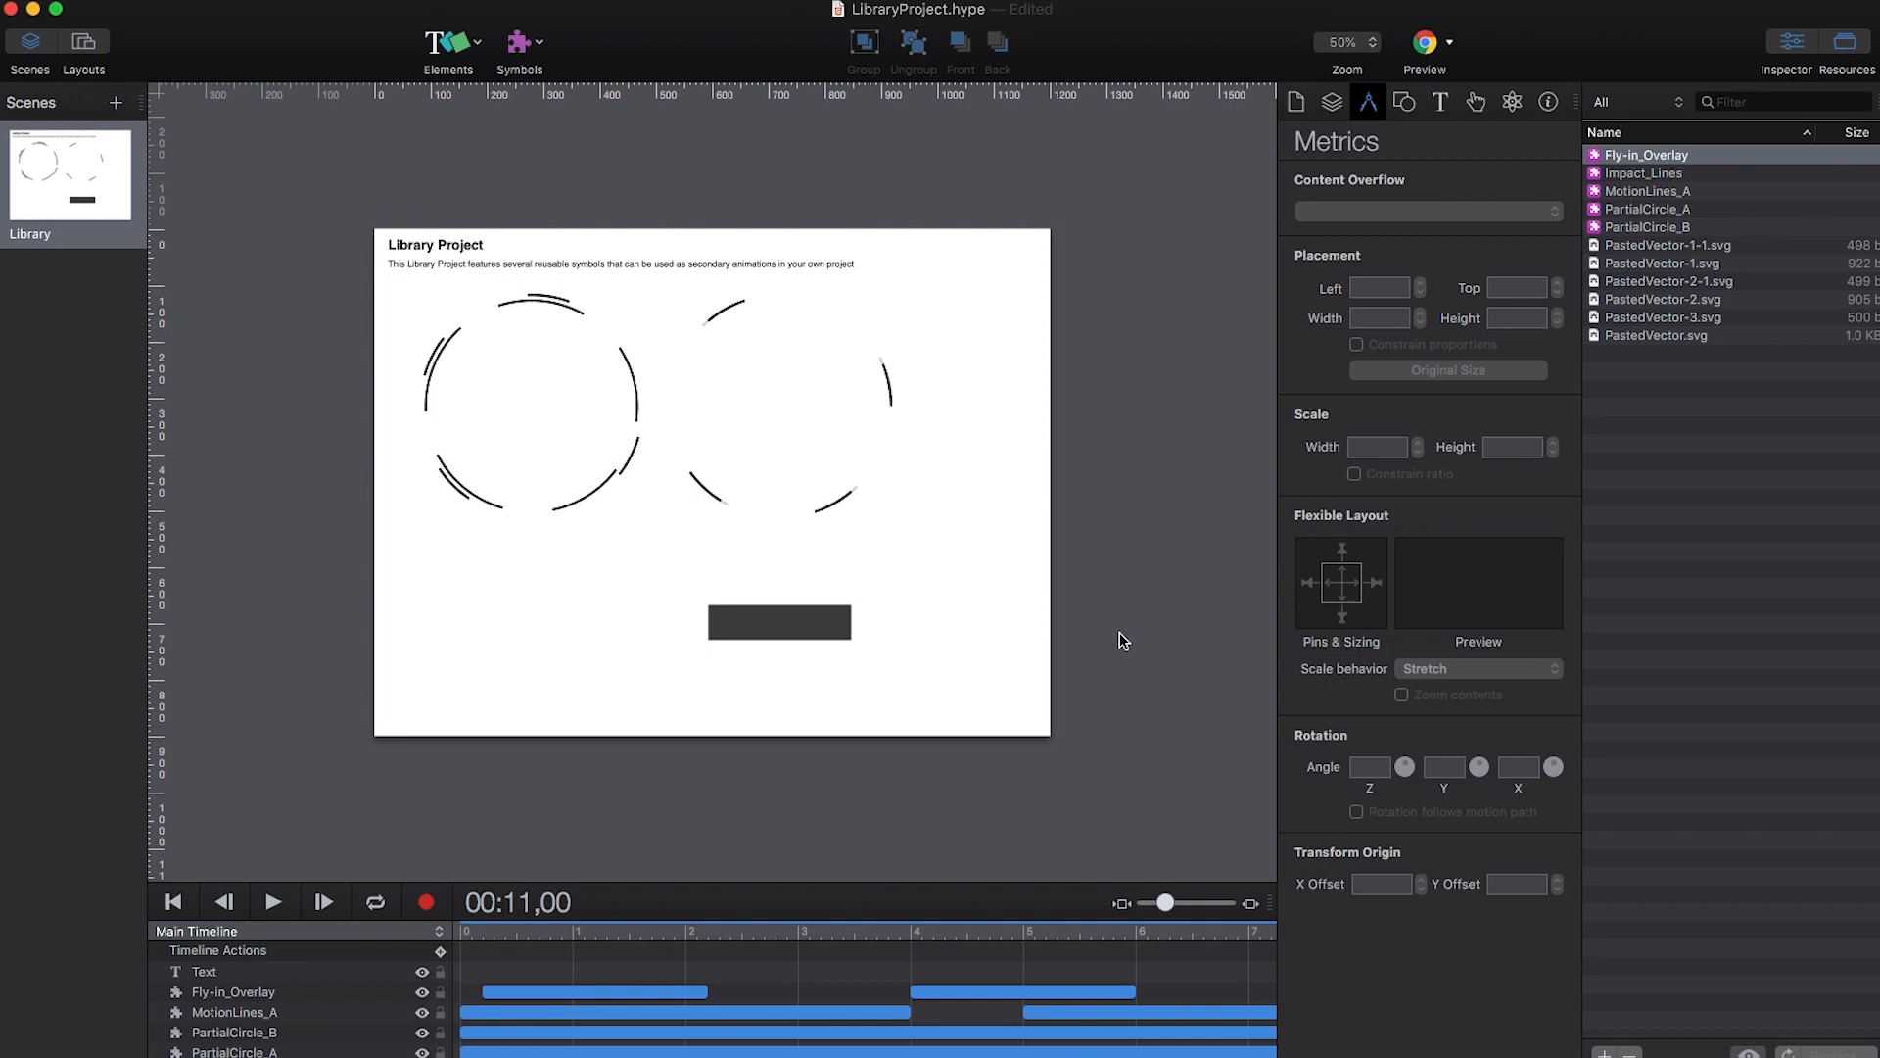
Step: Copy the Fly-in_Overlay symbol and paste it into a new untitled document's canvas
left_click(779, 624)
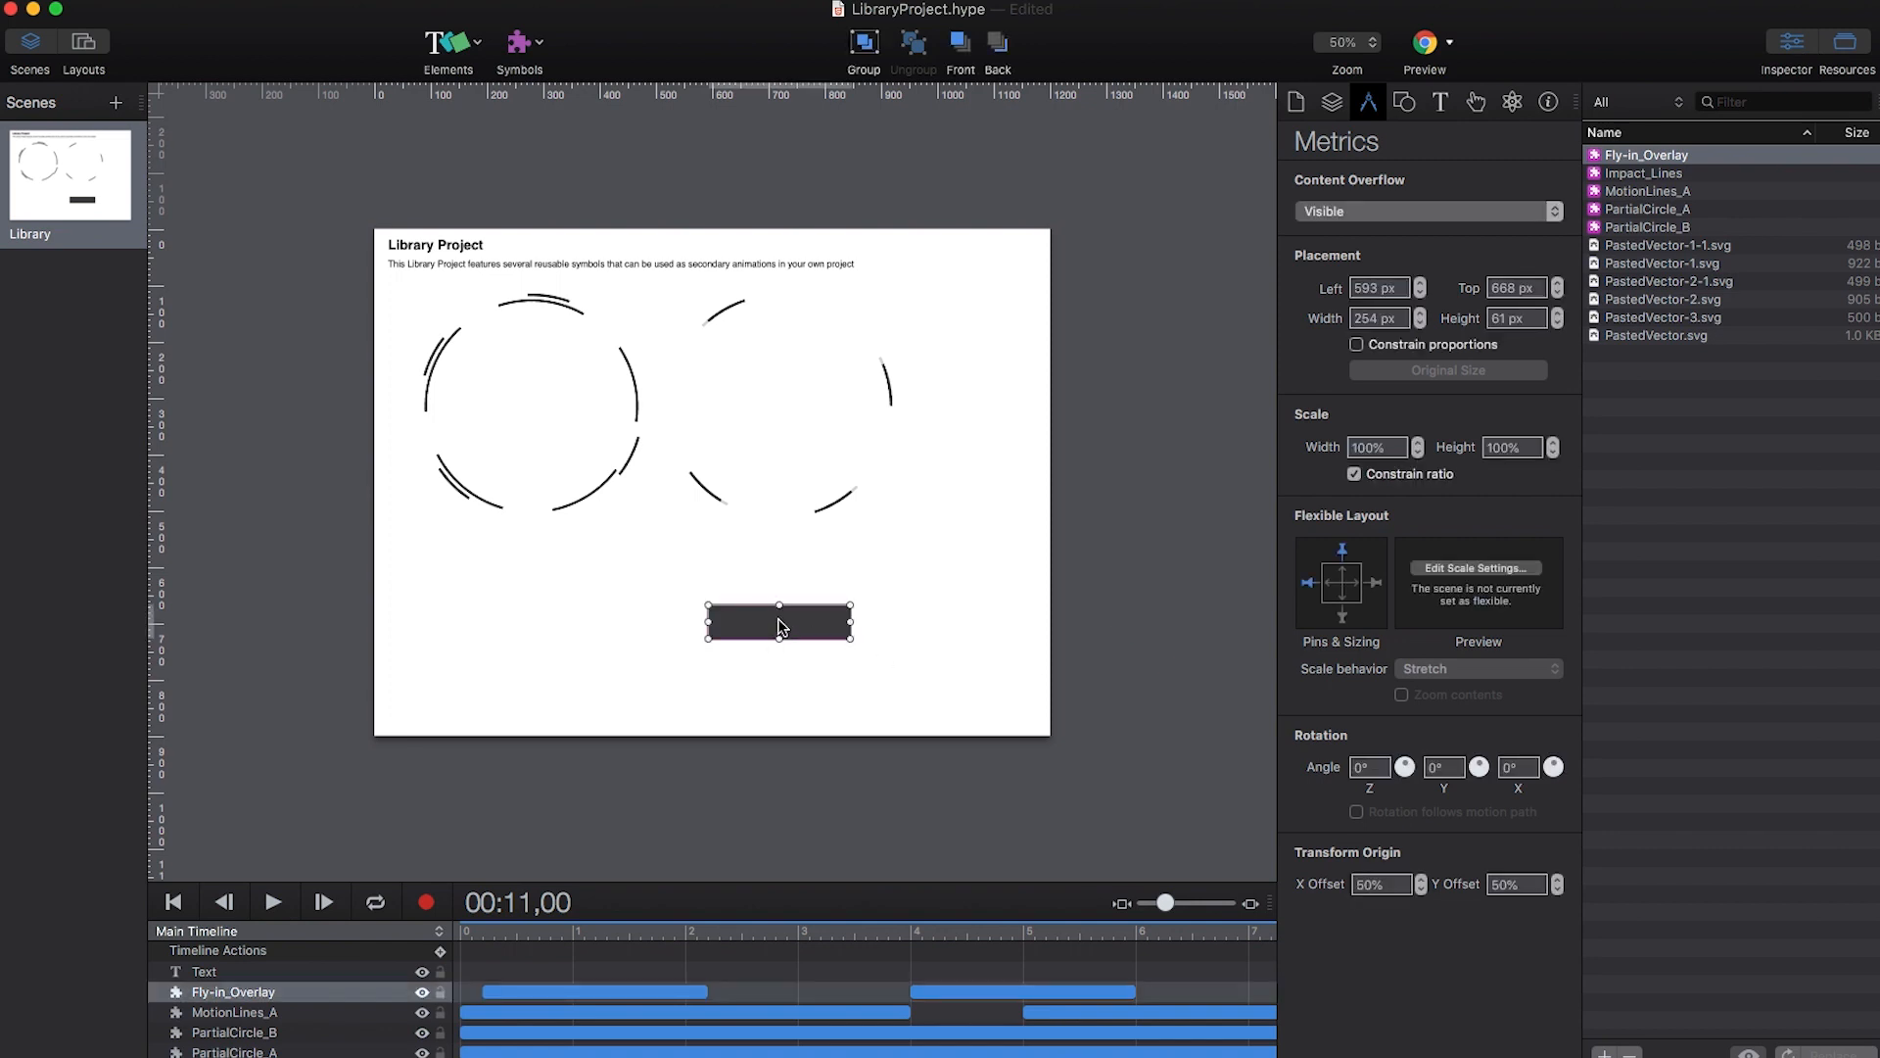
right_click(779, 625)
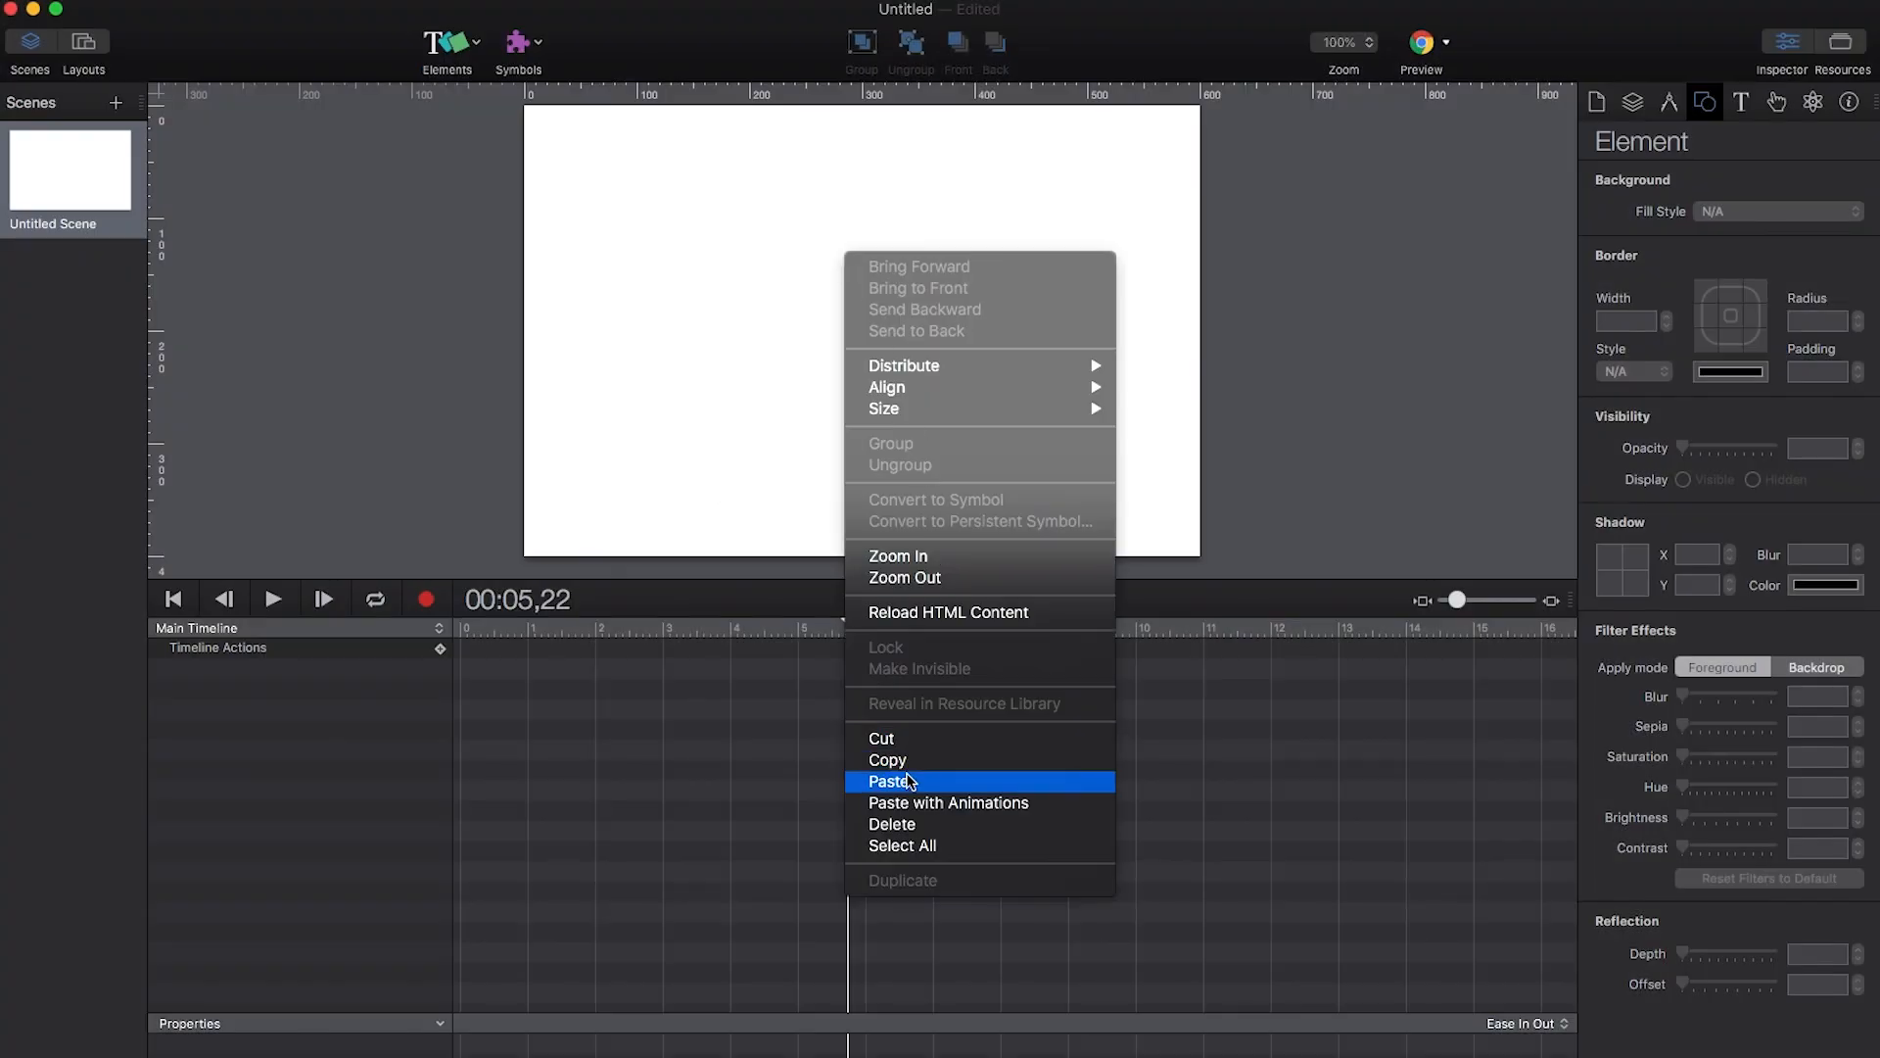
left_click(890, 780)
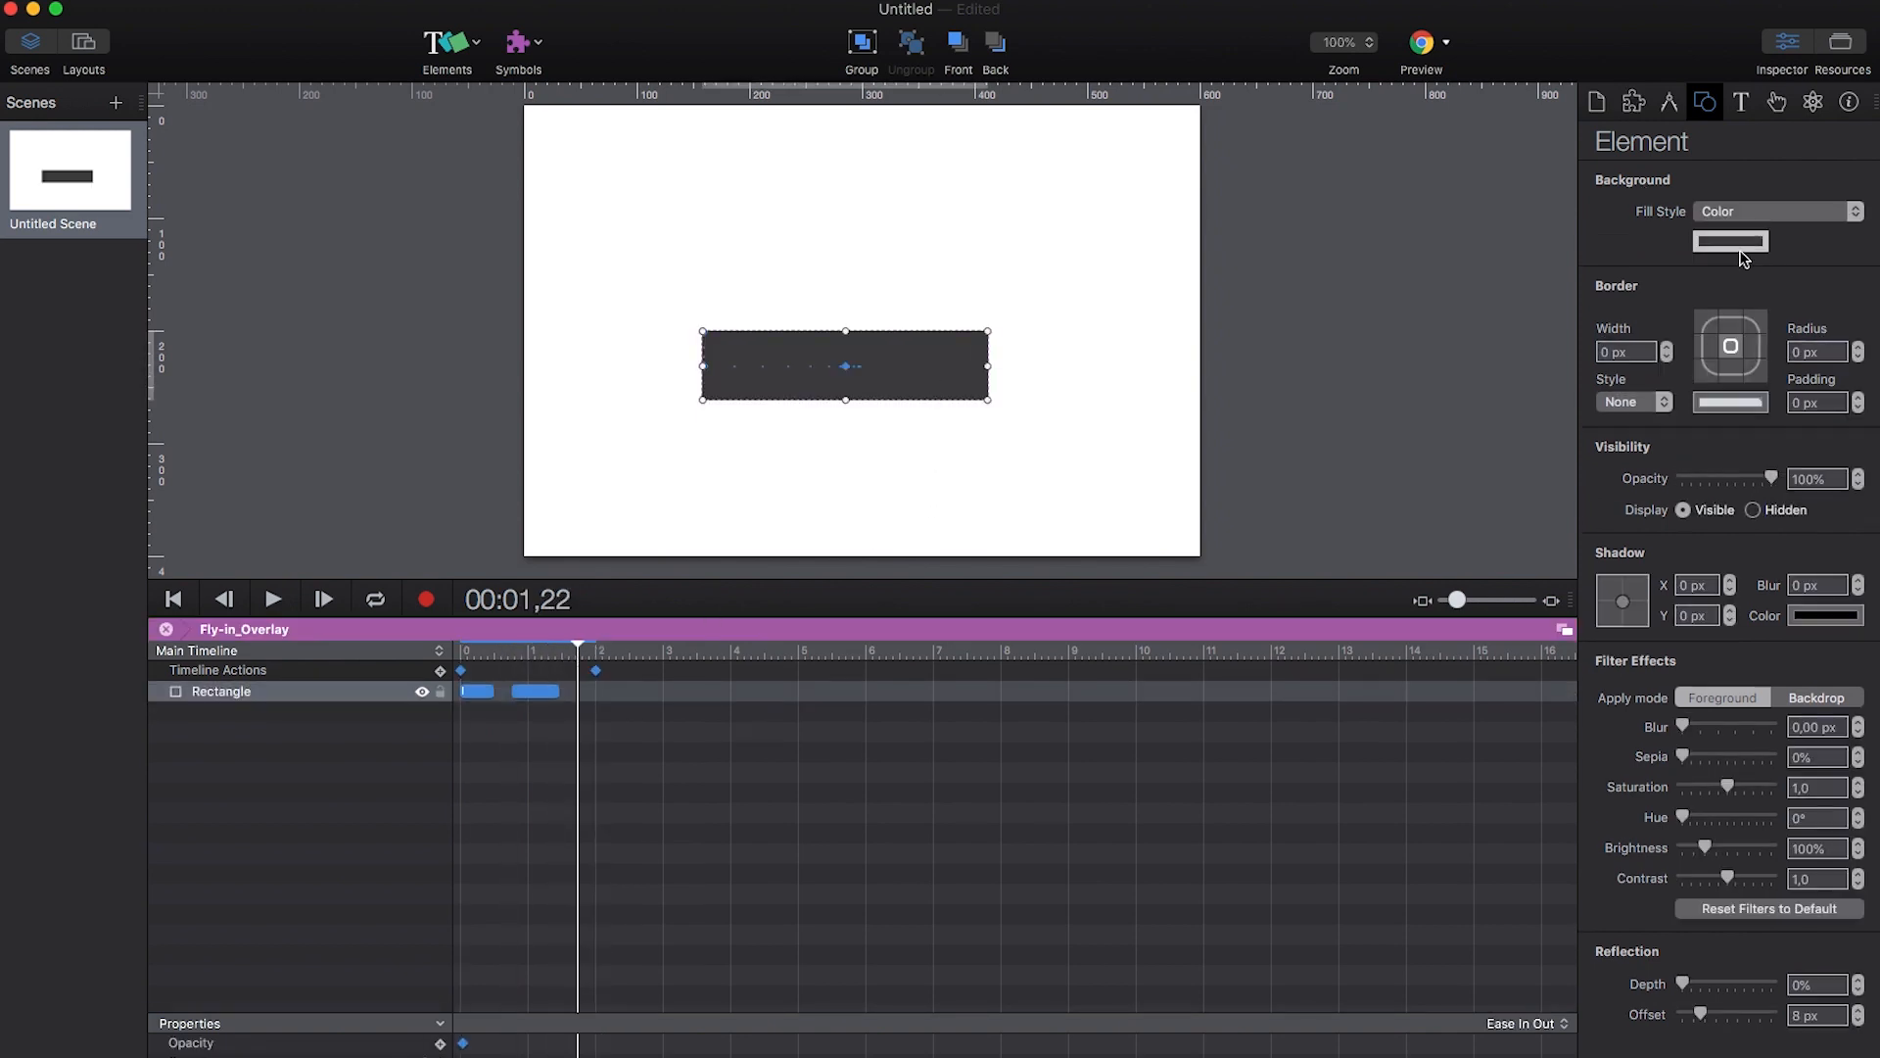
Step: Give the overlay symbol's rectangle a purple background fill
left_click(1731, 241)
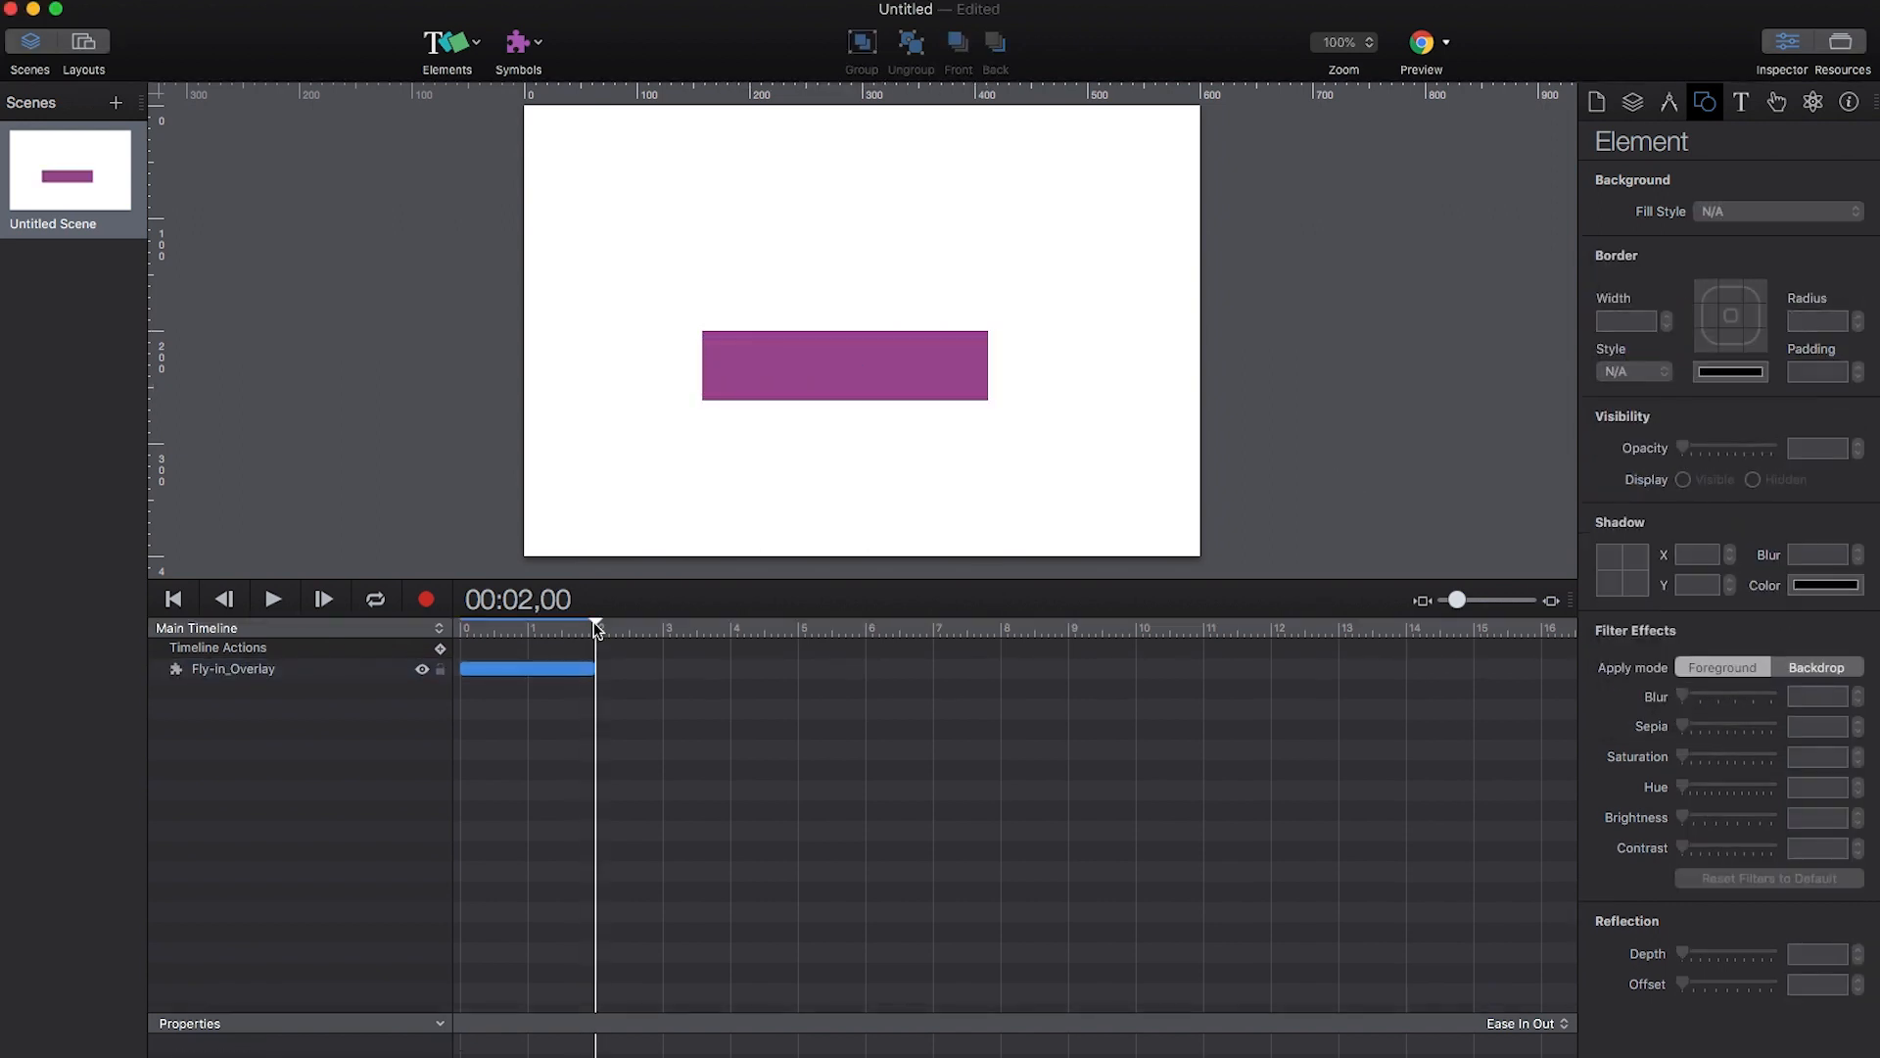
Step: Insert a HELLO WORLD text element with a fade-in opacity animation and preview it in Chrome
left_click(446, 41)
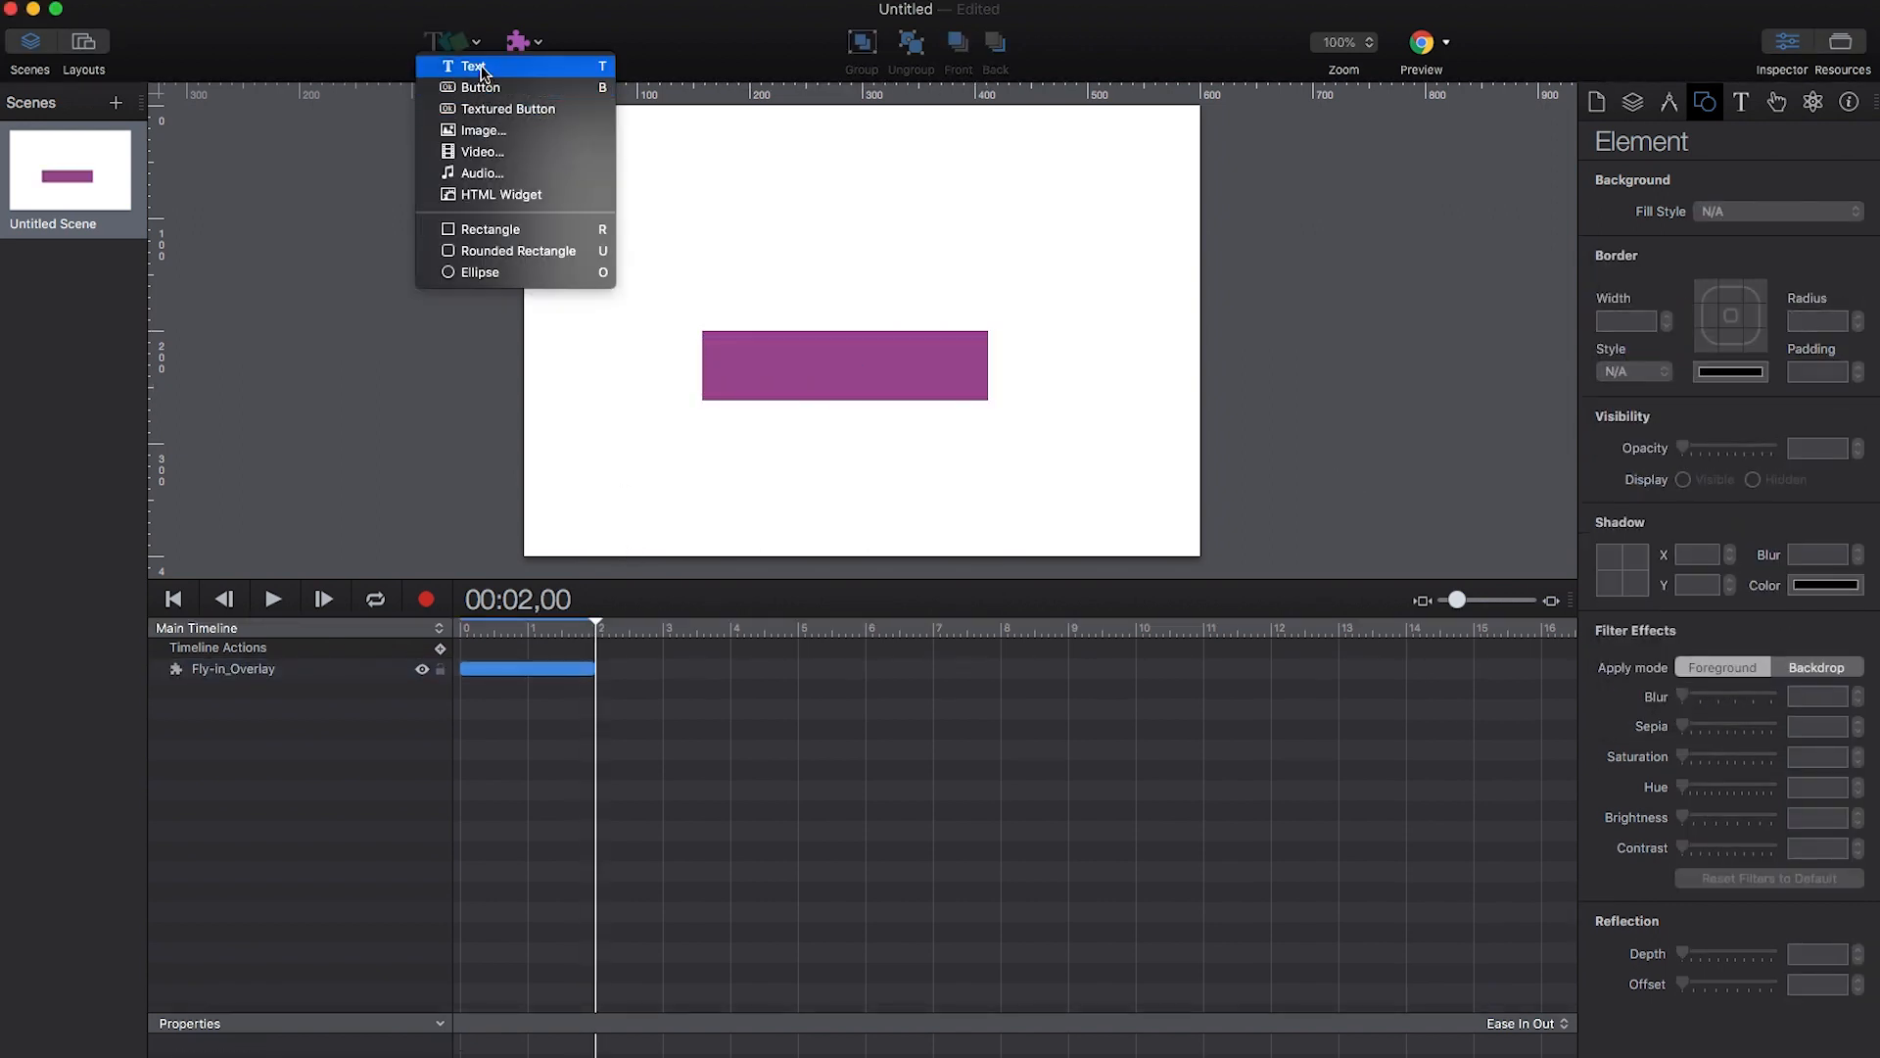
left_click(468, 67)
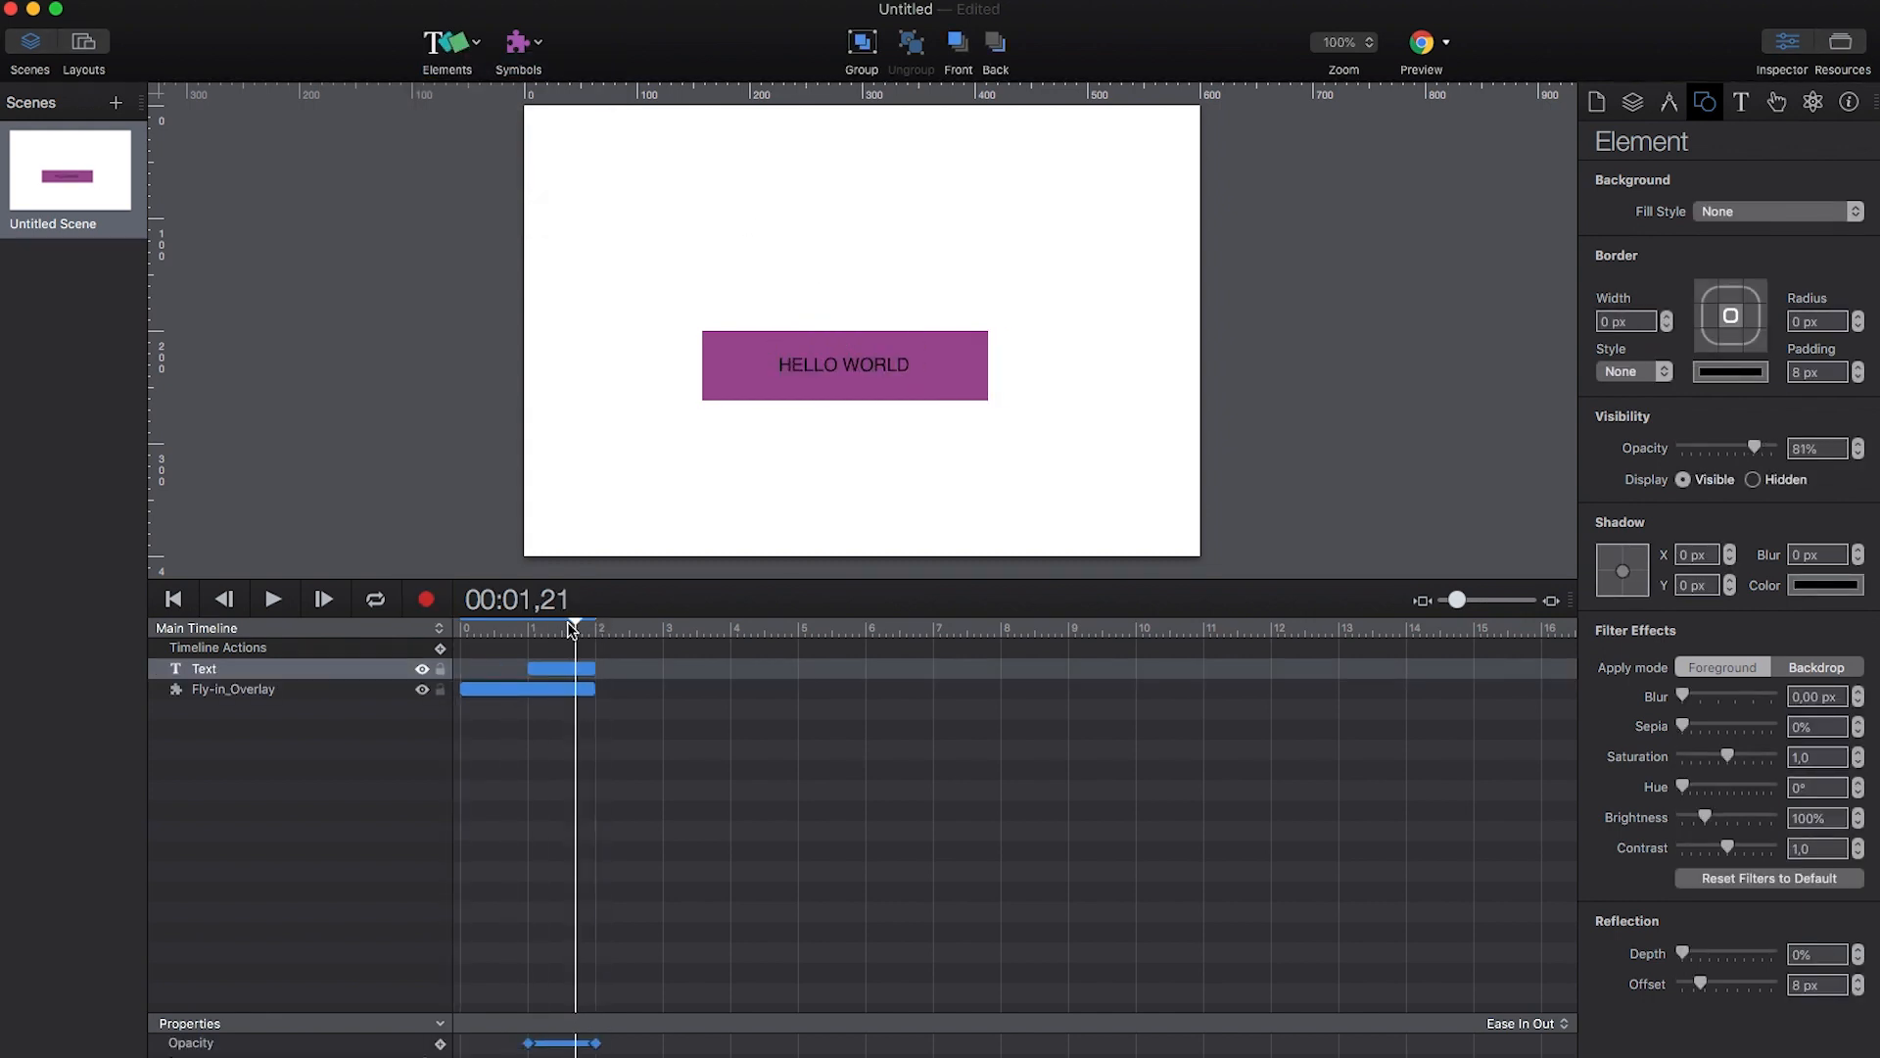
left_click_drag(574, 629, 562, 629)
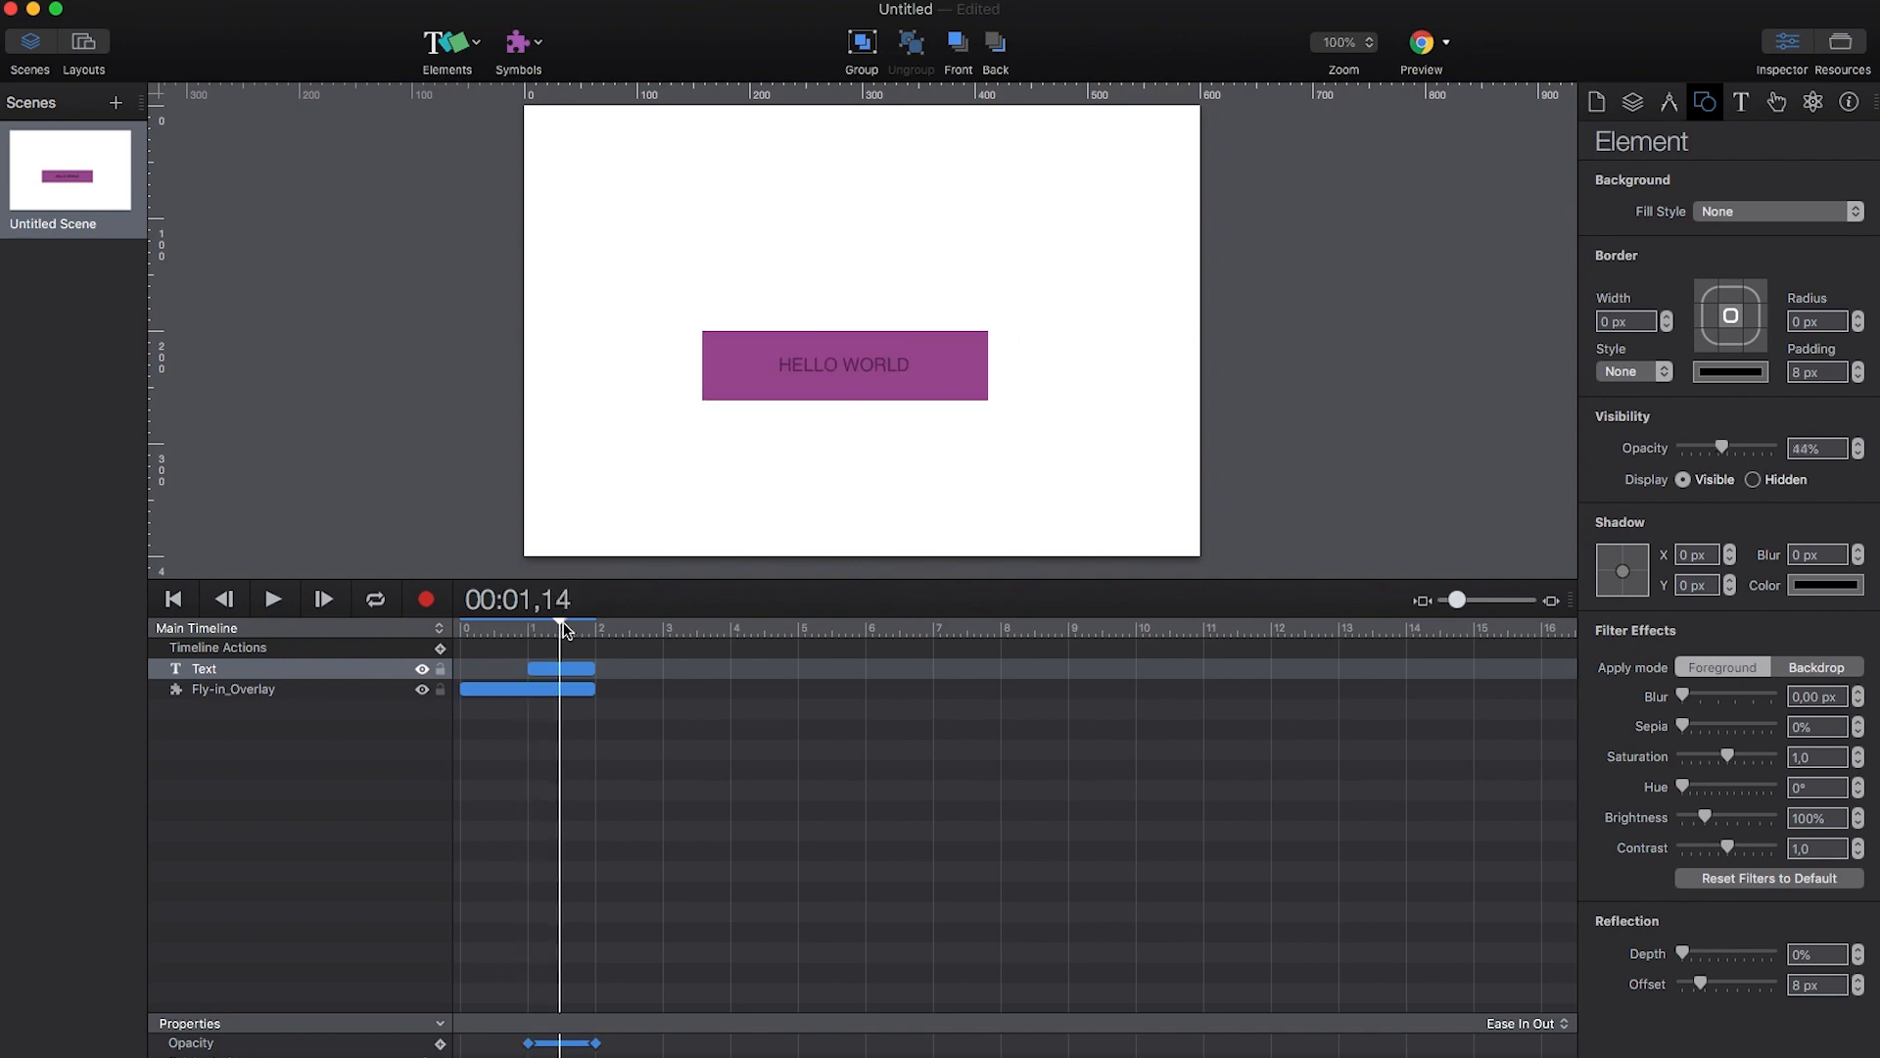
left_click(1422, 43)
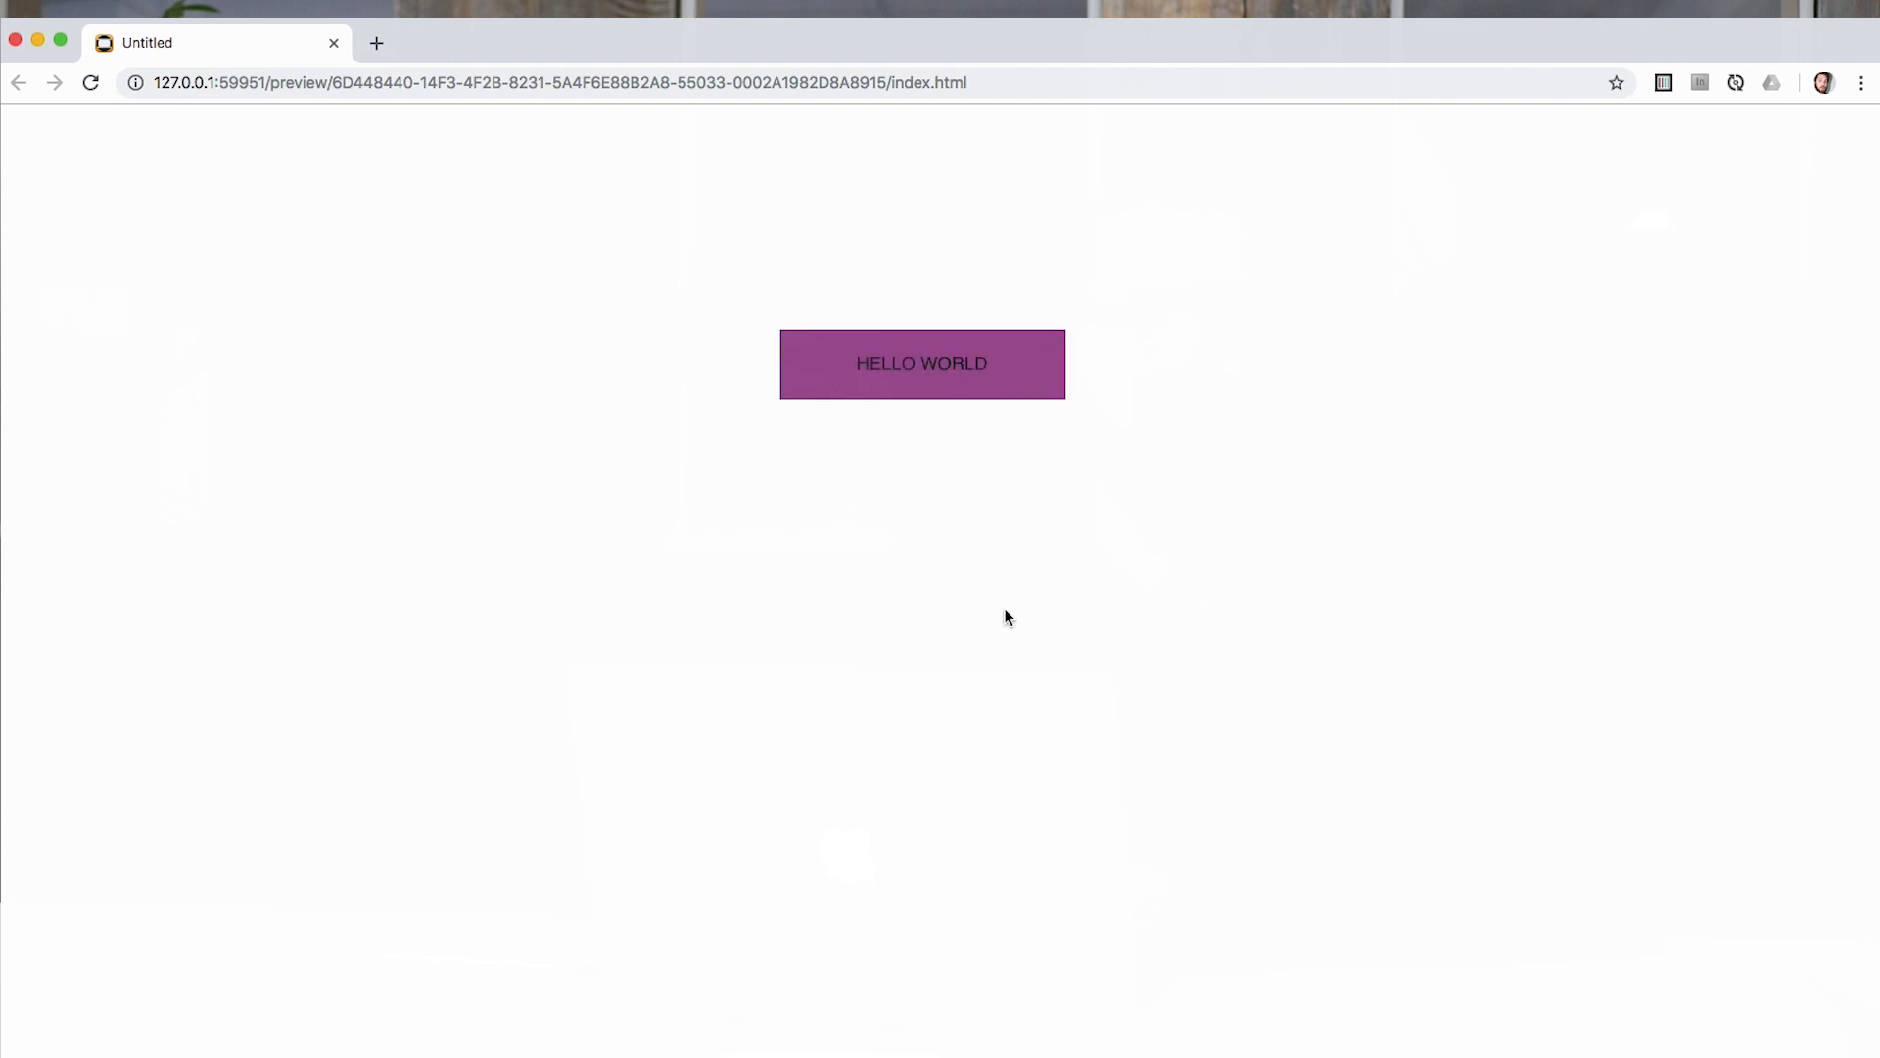